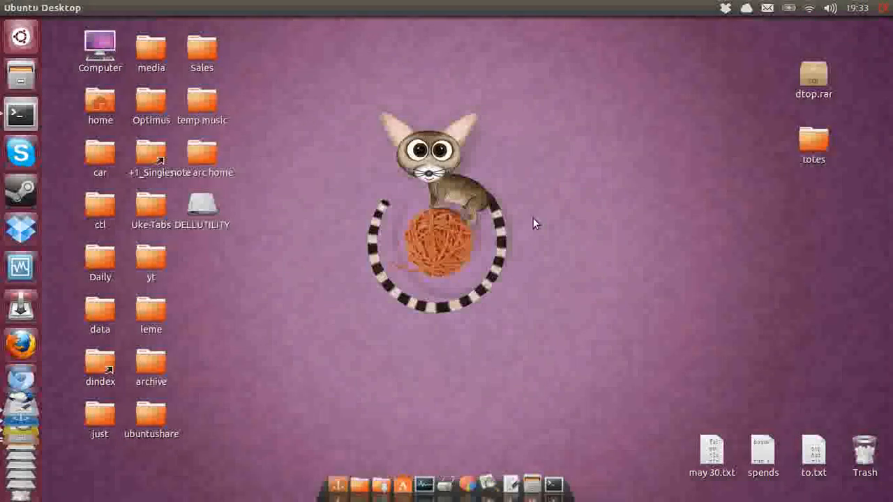
{"action": "mouse_move", "coordinate": [556, 226]}
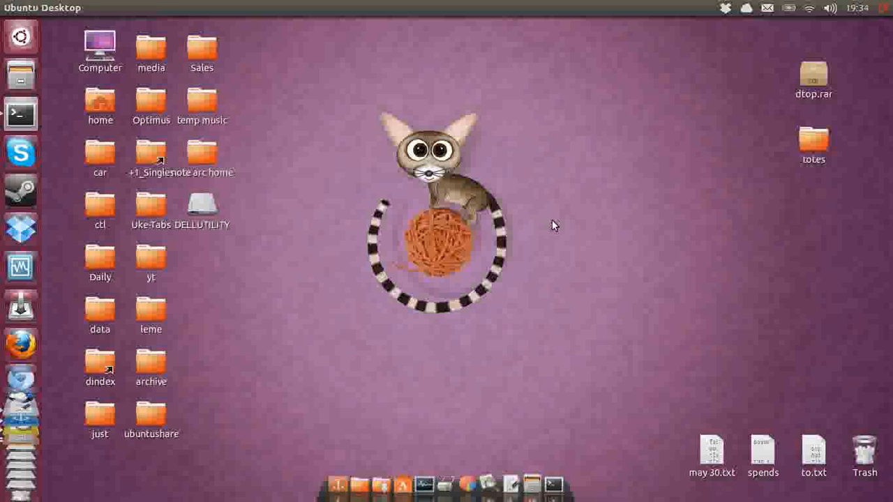
{"action": "mouse_move", "coordinate": [876, 95]}
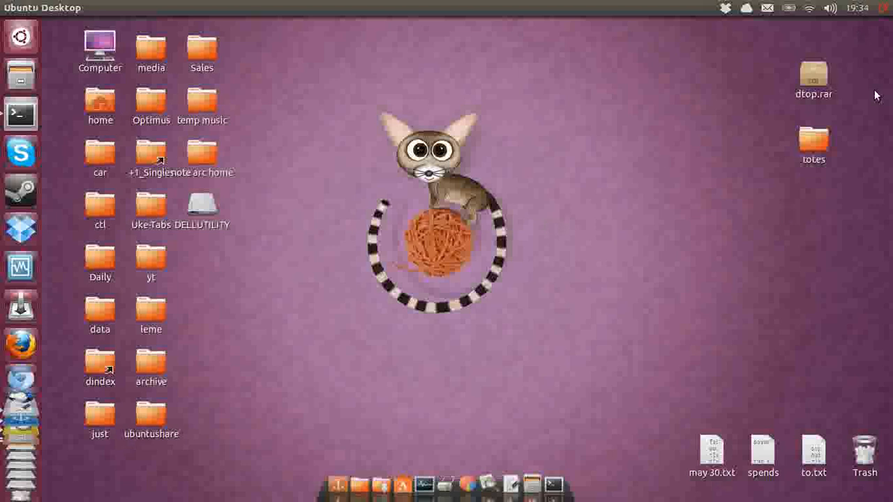
{"action": "mouse_move", "coordinate": [495, 253]}
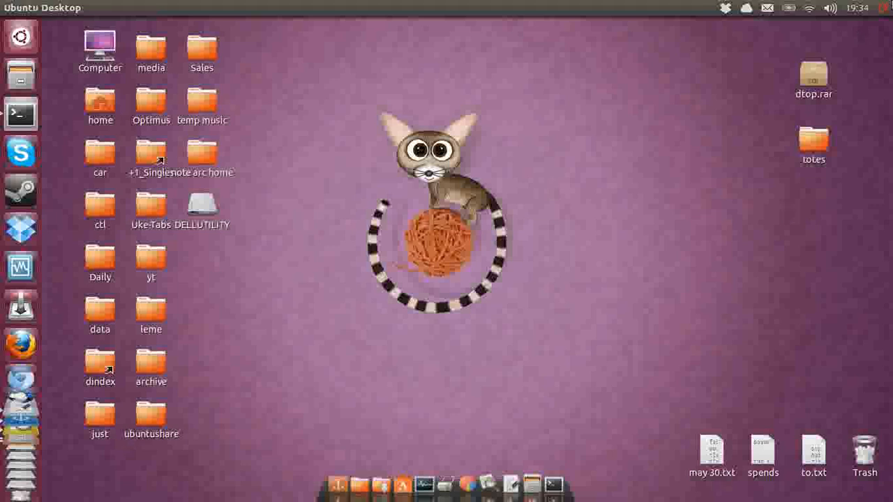
{"action": "mouse_move", "coordinate": [885, 16]}
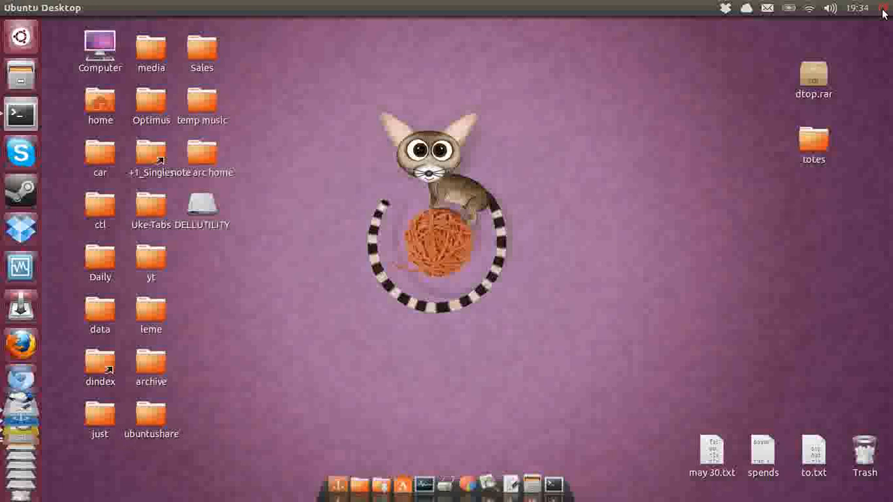
Open System Settings from the top-right menu and go to the Network panel
{"action": "left_click", "coordinate": [887, 8]}
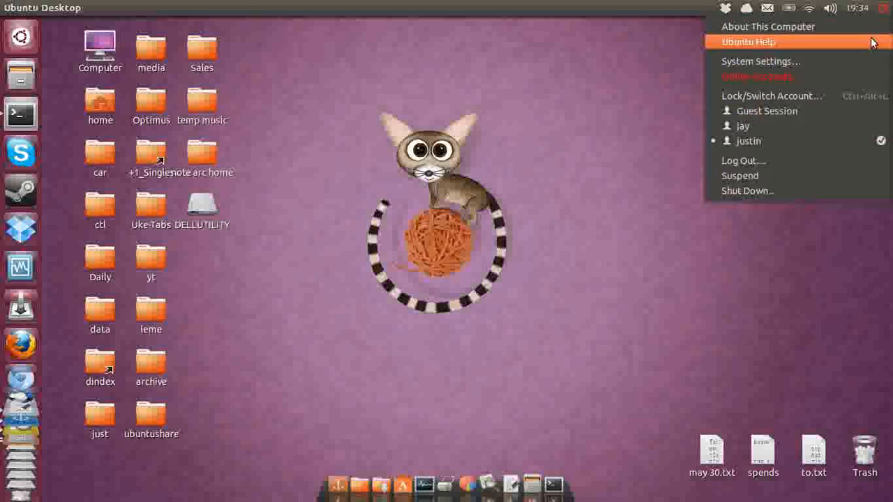
{"action": "left_click", "coordinate": [757, 62]}
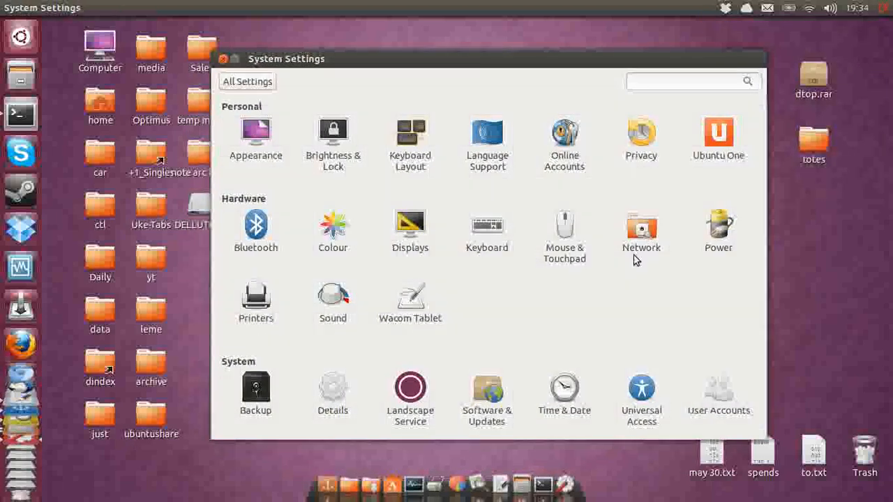
{"action": "left_click", "coordinate": [642, 226]}
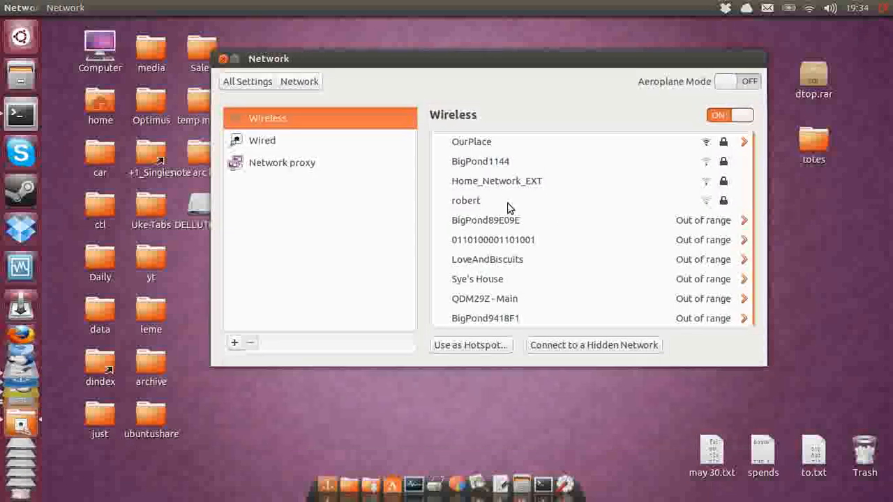
Review the Wired and Network proxy pages, then return to the Wireless networks list
{"action": "left_click", "coordinate": [262, 139]}
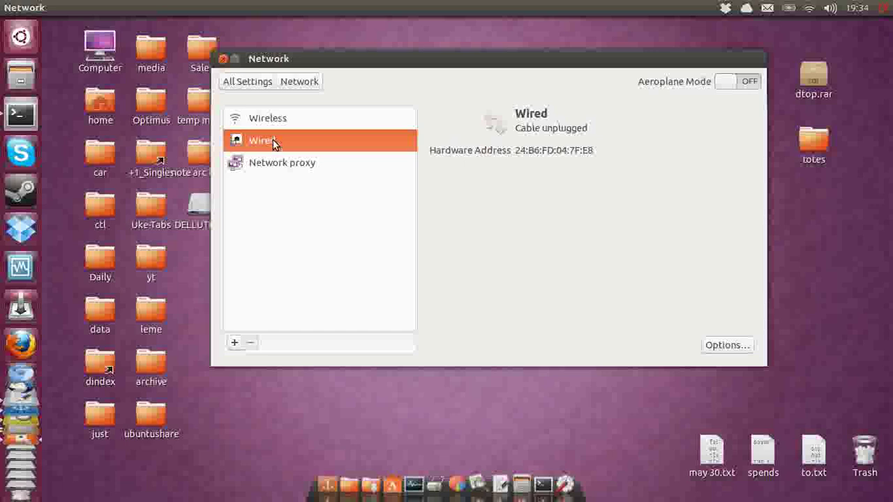
{"action": "left_click", "coordinate": [282, 161]}
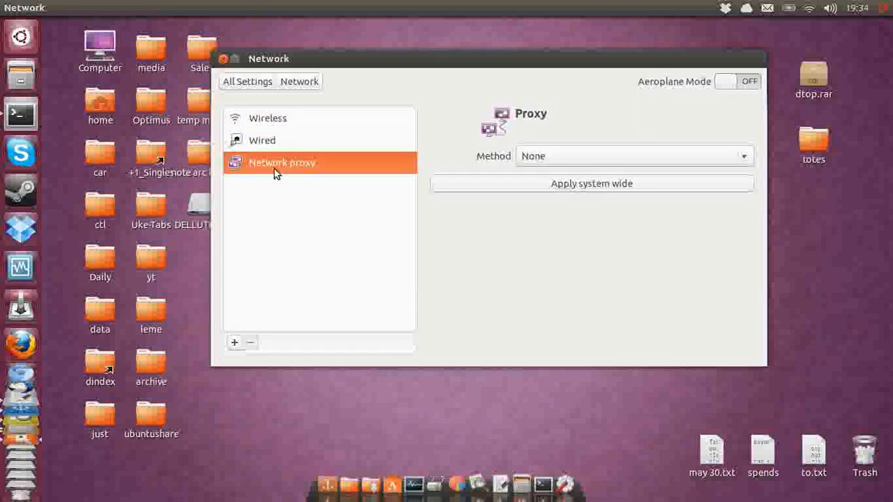
{"action": "left_click", "coordinate": [268, 117]}
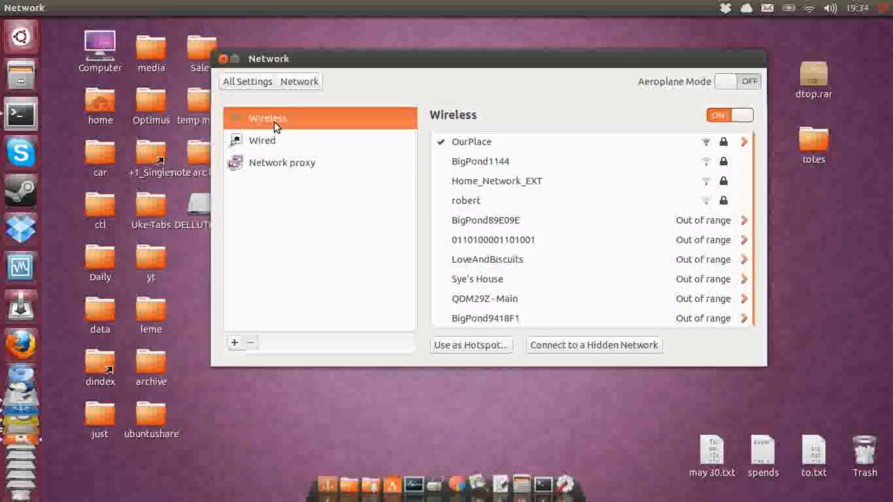
{"action": "mouse_move", "coordinate": [424, 262]}
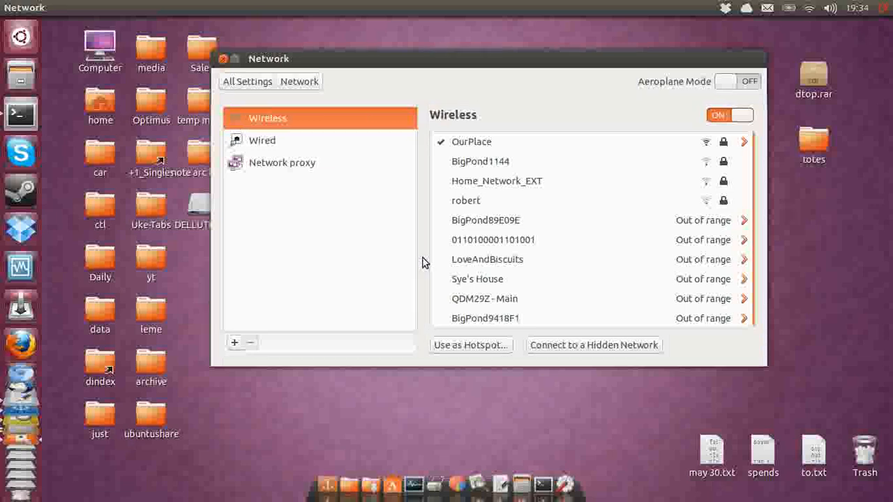
{"action": "mouse_move", "coordinate": [488, 351]}
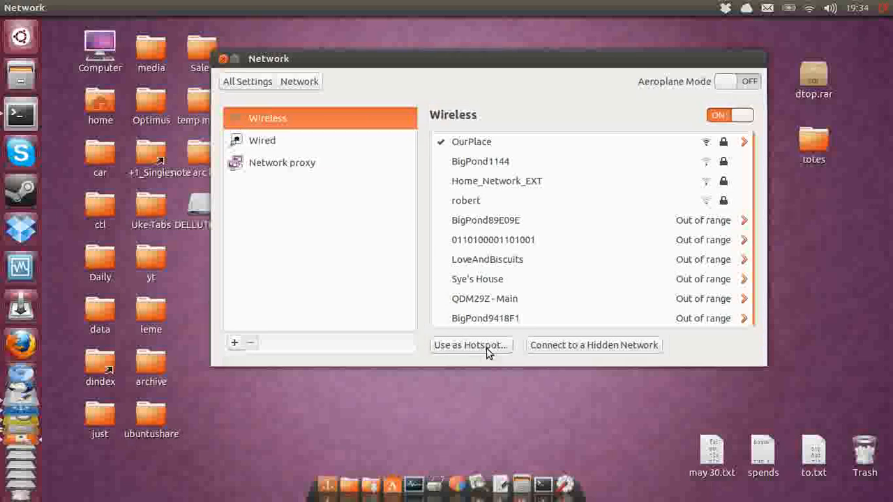
Turn on the wireless hotspot, sharing the connection as justin-dellino with WEP security
{"action": "left_click", "coordinate": [471, 346]}
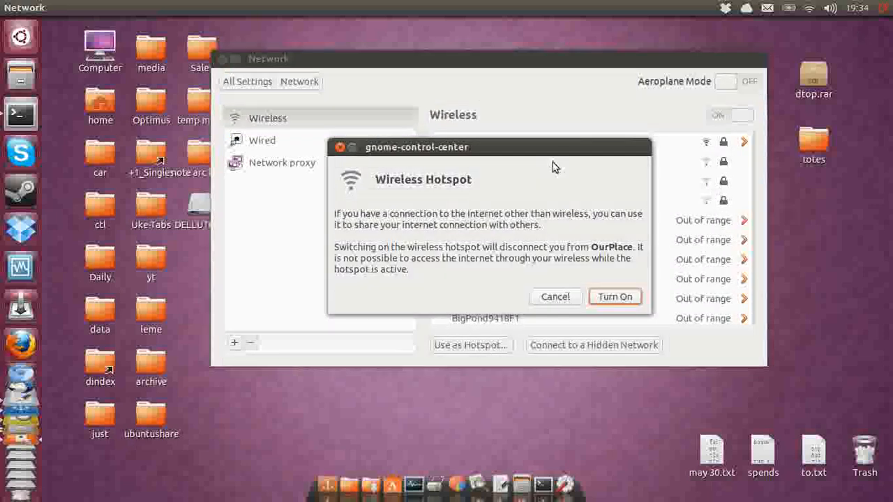
{"action": "mouse_move", "coordinate": [619, 304]}
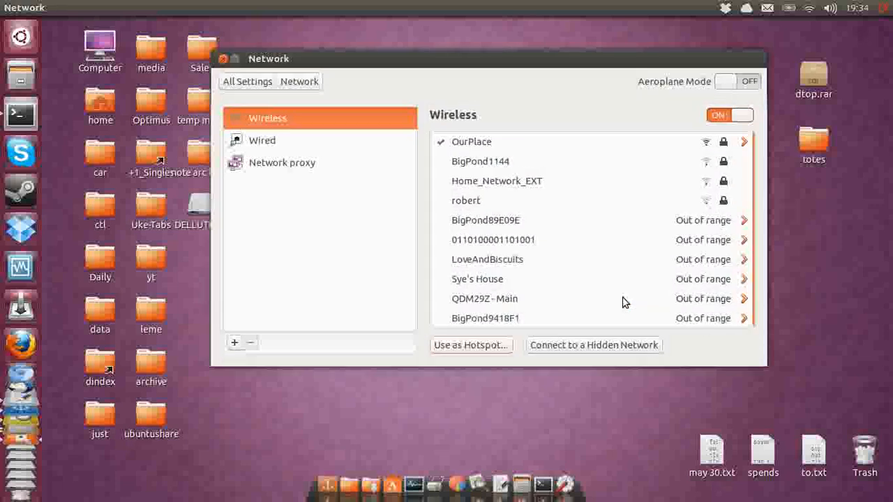
{"action": "left_click", "coordinate": [472, 346]}
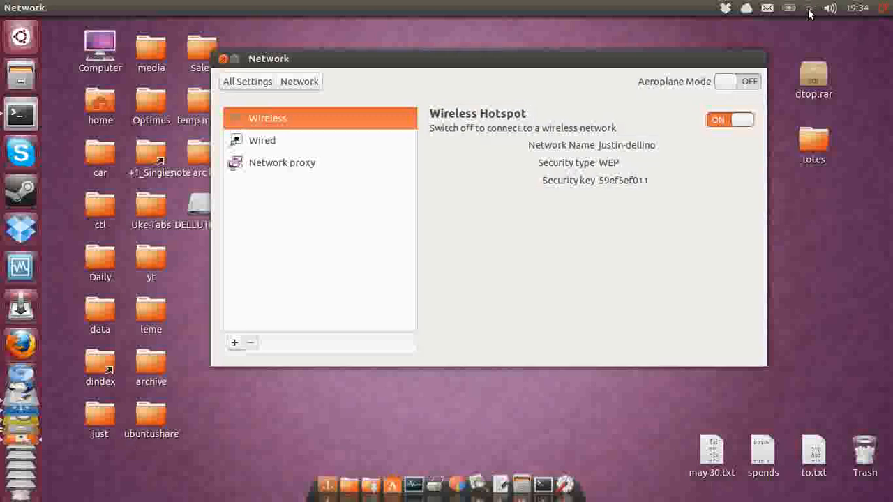
{"action": "mouse_move", "coordinate": [808, 27]}
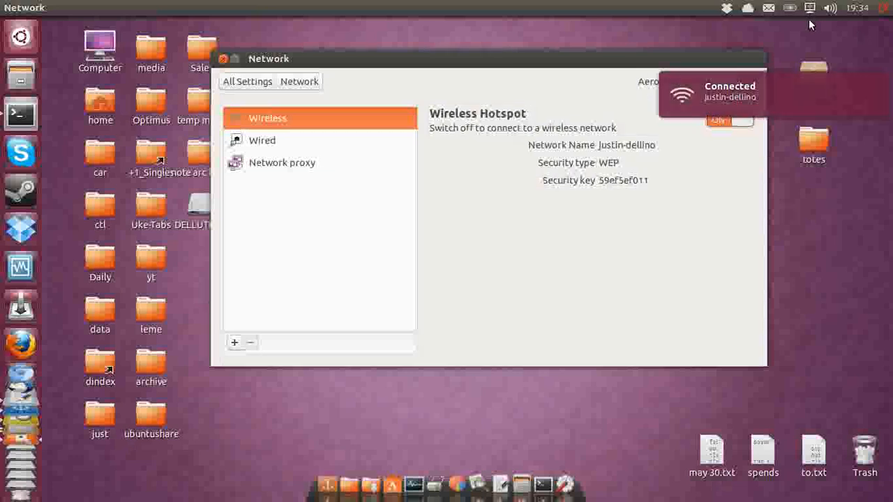
{"action": "mouse_move", "coordinate": [804, 11]}
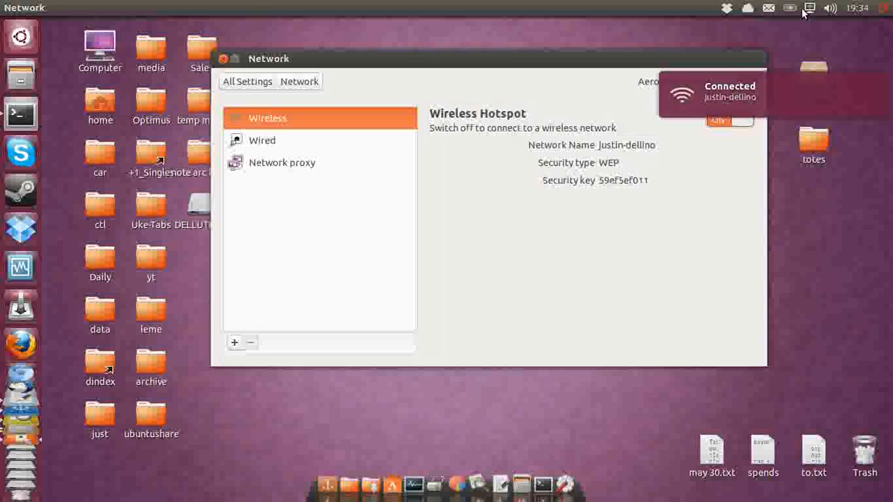
{"action": "mouse_move", "coordinate": [812, 14]}
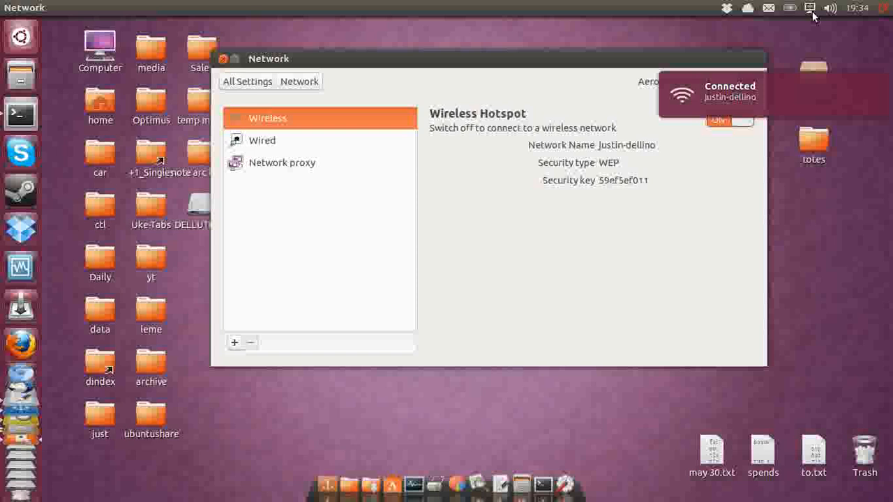
{"action": "mouse_move", "coordinate": [806, 28]}
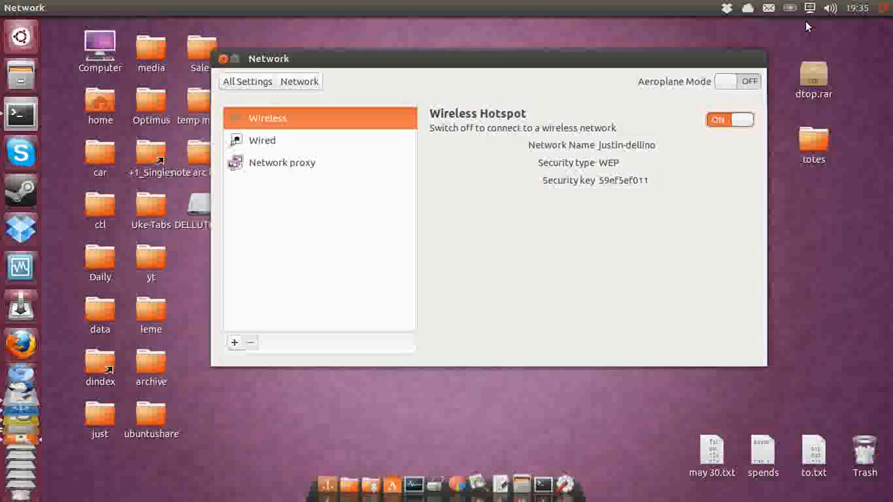
Open Edit Connections from the network indicator and select the Hotspot Wi-Fi entry
{"action": "left_click", "coordinate": [807, 8]}
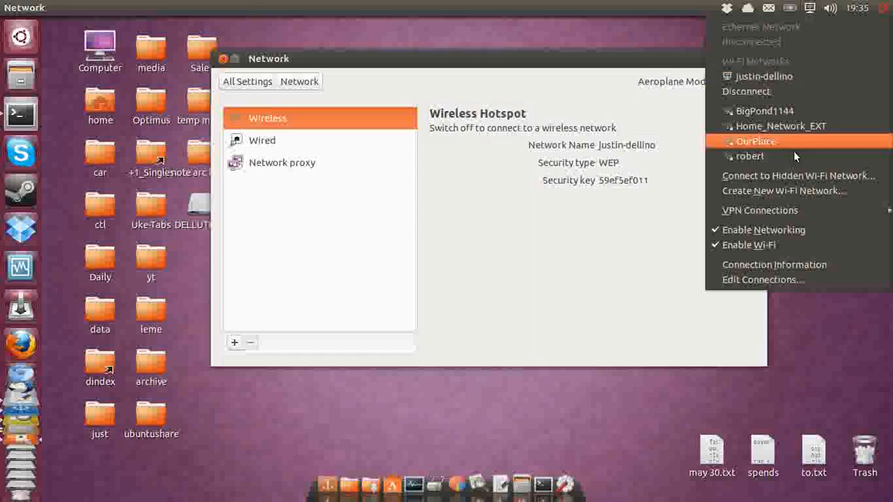
{"action": "mouse_move", "coordinate": [773, 279]}
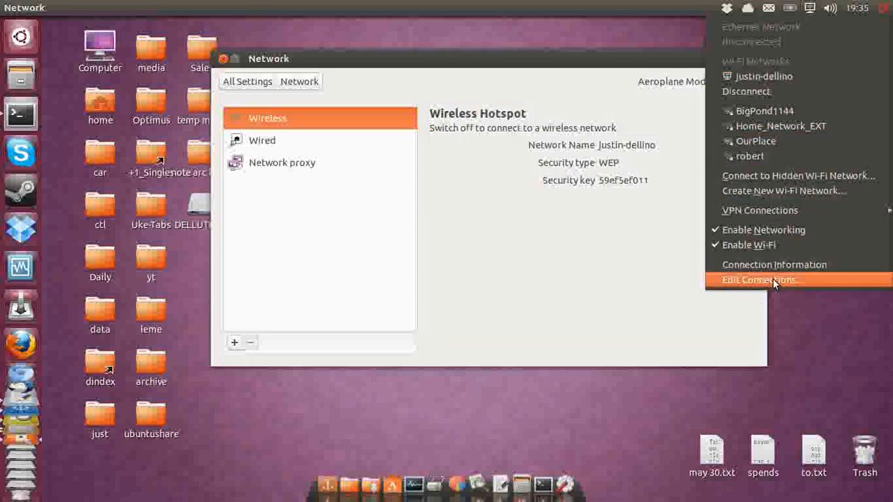
{"action": "left_click", "coordinate": [759, 279]}
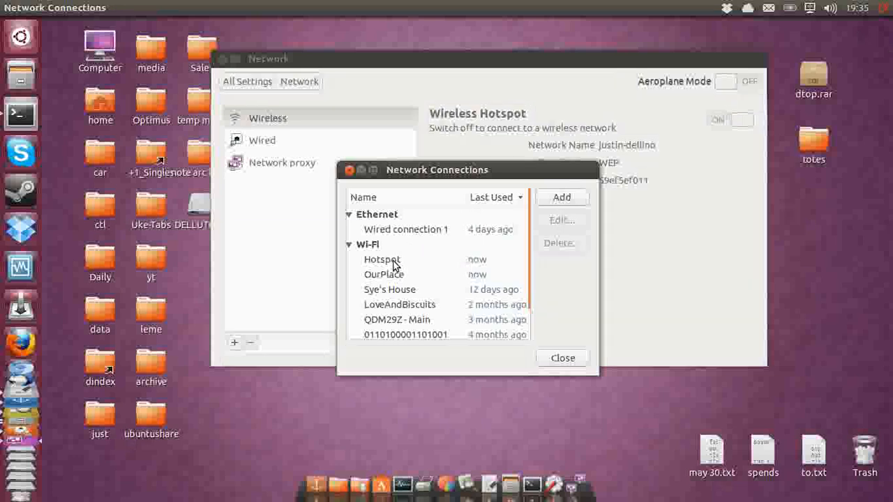
{"action": "left_click", "coordinate": [383, 259]}
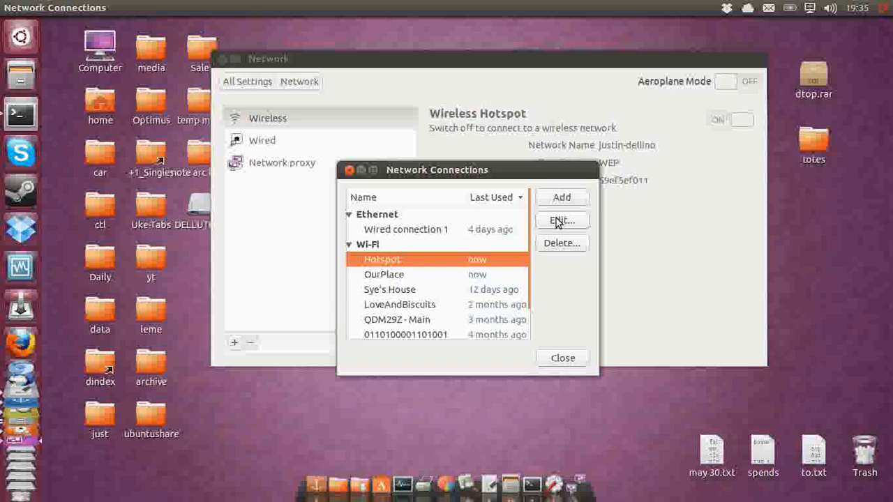
Edit the Hotspot connection, reviewing General and Wi-Fi options: SSID justin-dellino, Ad-hoc mode
{"action": "left_click", "coordinate": [561, 221]}
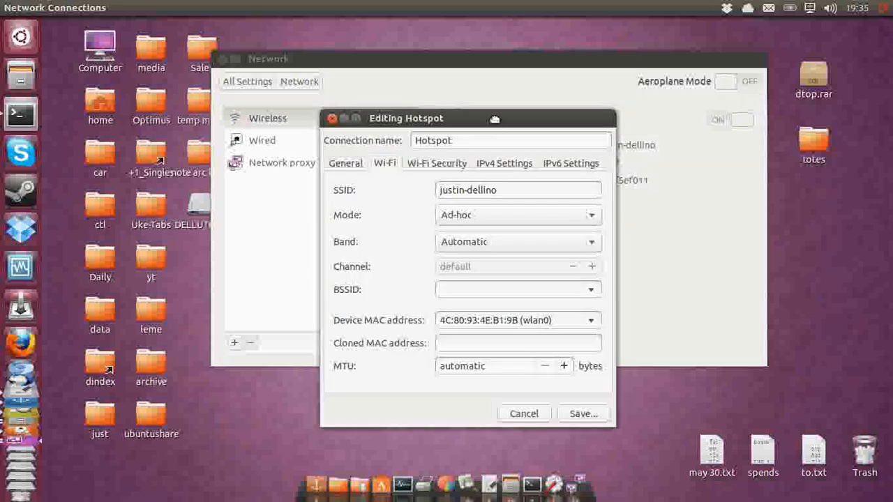
{"action": "left_click", "coordinate": [346, 162]}
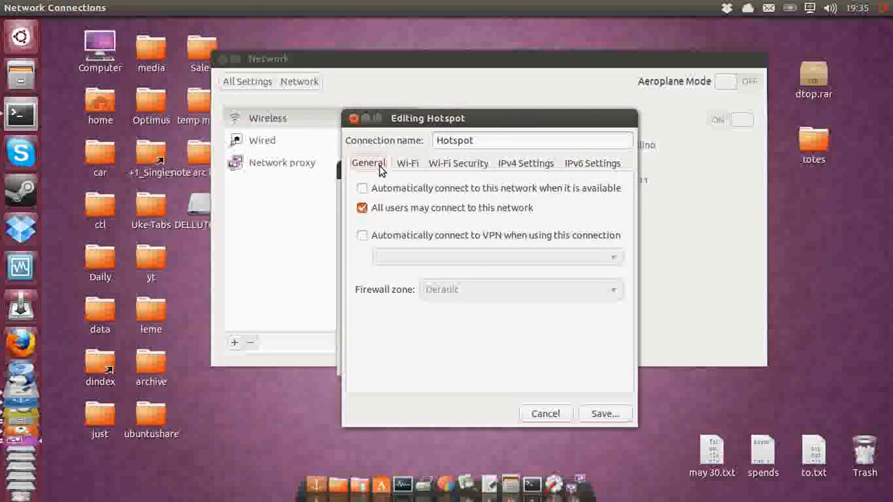
{"action": "left_click", "coordinate": [406, 161]}
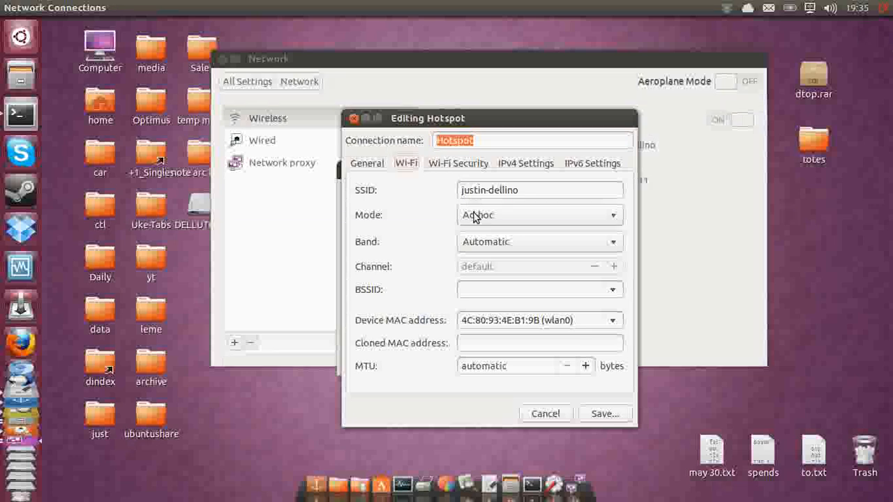
{"action": "left_click", "coordinate": [538, 215]}
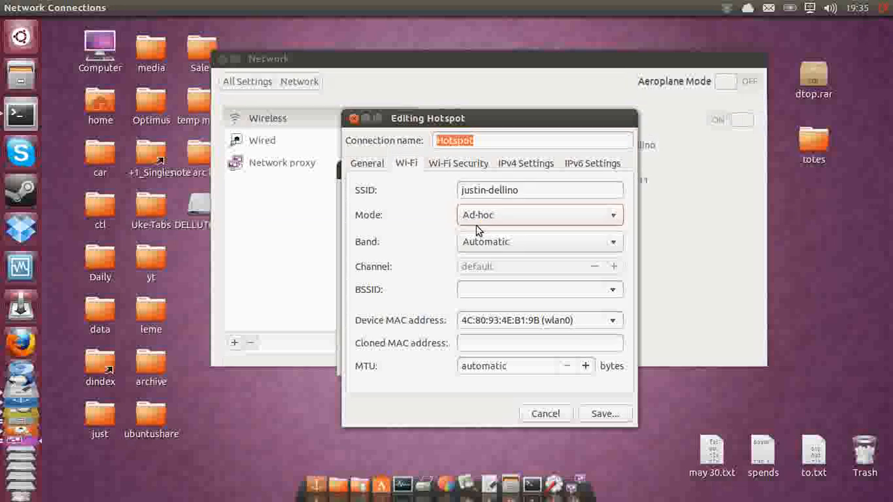
Review Wi-Fi Security and keep WEP 40/128-bit Key (Hex or ASCII) with the existing key
{"action": "left_click", "coordinate": [458, 161]}
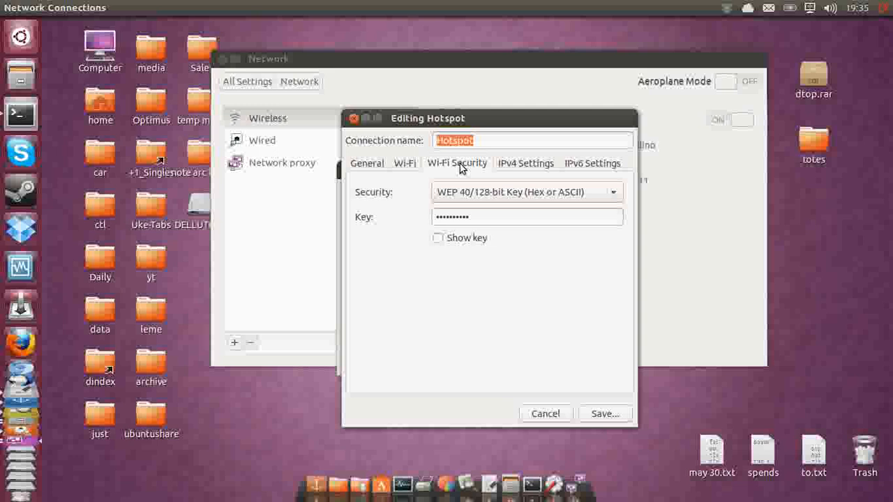
{"action": "left_click", "coordinate": [527, 192]}
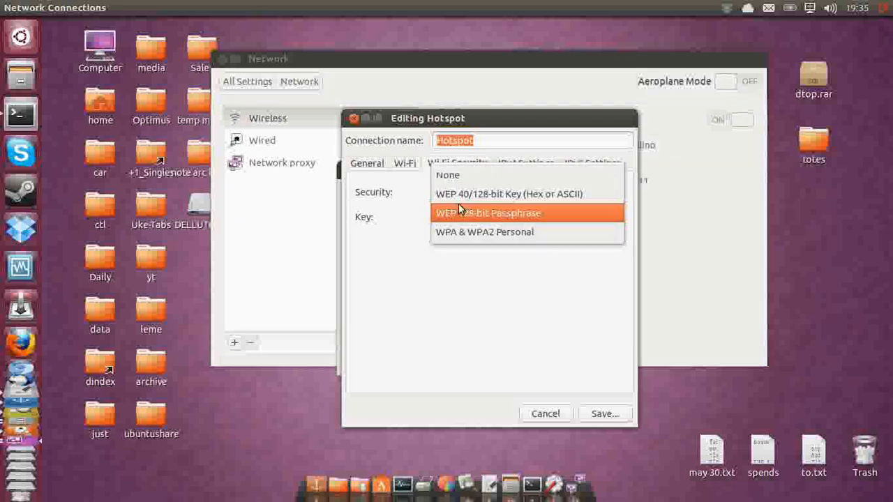
{"action": "left_click", "coordinate": [527, 194]}
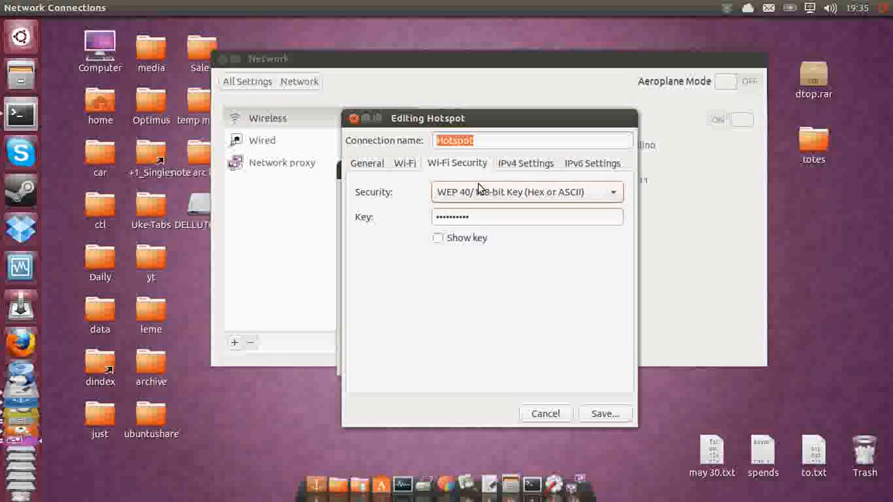
{"action": "left_click", "coordinate": [527, 192]}
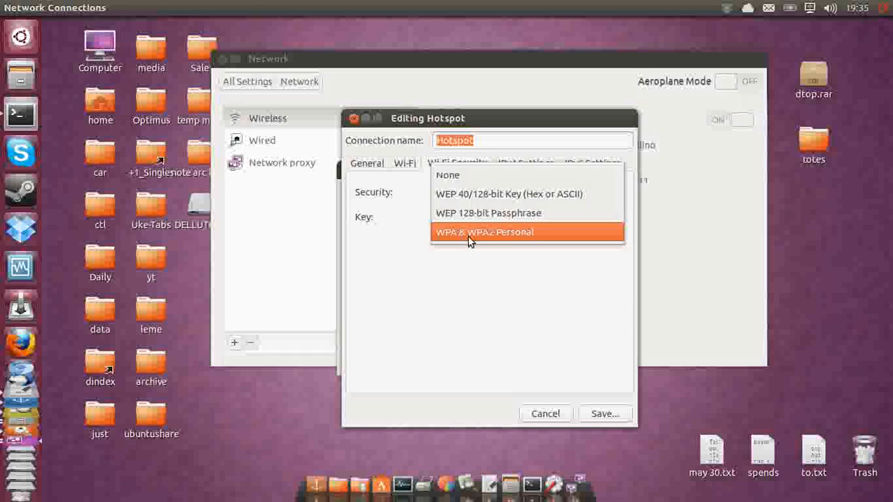
{"action": "left_click", "coordinate": [513, 194]}
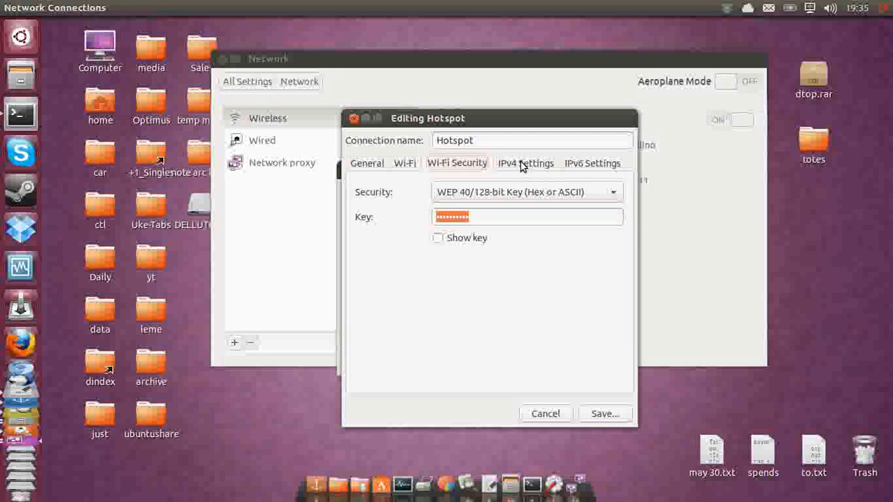
{"action": "mouse_move", "coordinate": [536, 167]}
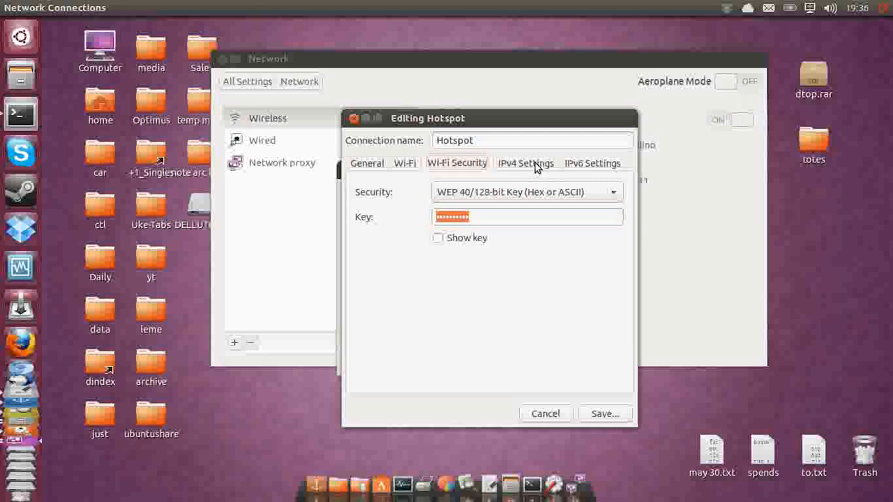
Set the Hotspot's IPv4 method to Shared to other computers
{"action": "left_click", "coordinate": [525, 162]}
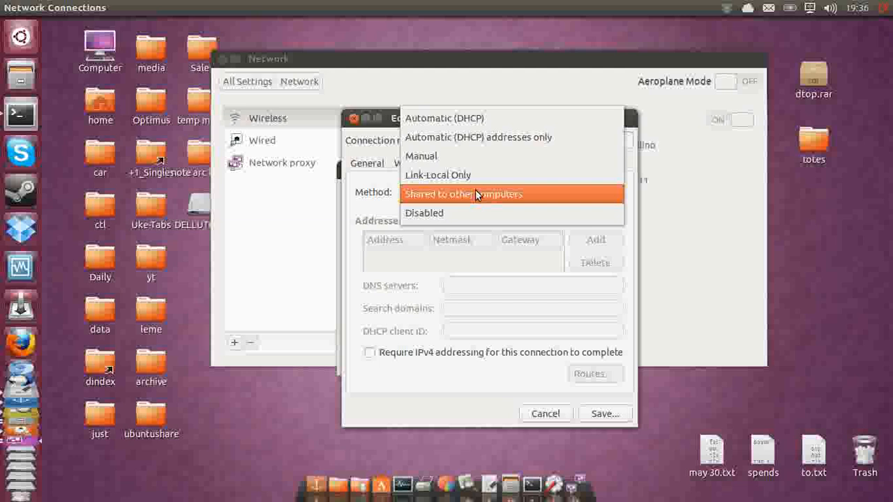
{"action": "mouse_move", "coordinate": [475, 197]}
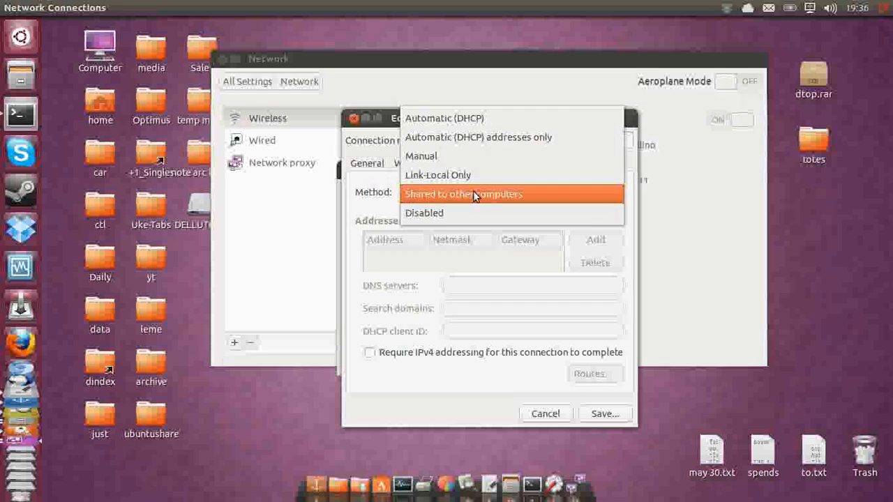
{"action": "mouse_move", "coordinate": [481, 198]}
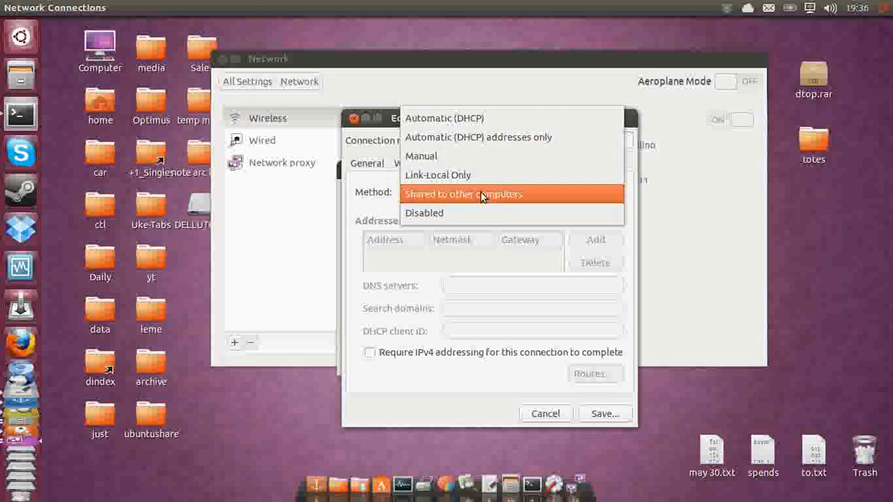
{"action": "left_click", "coordinate": [477, 194]}
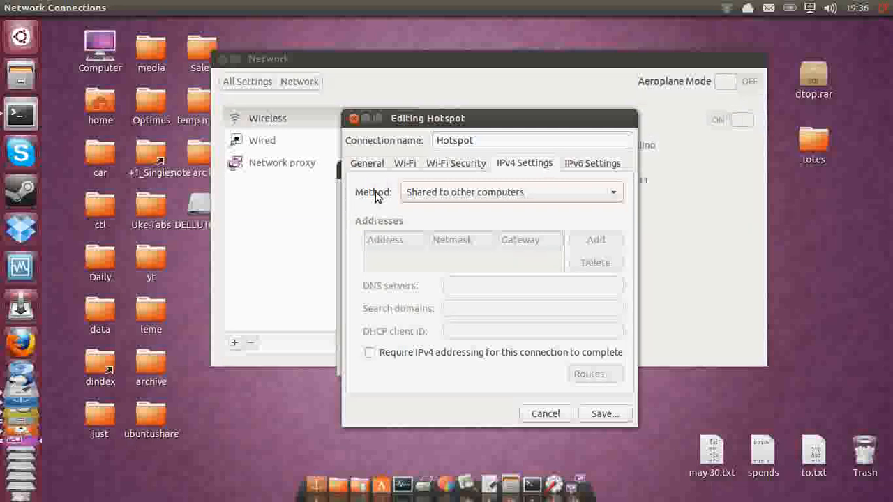
{"action": "mouse_move", "coordinate": [604, 413]}
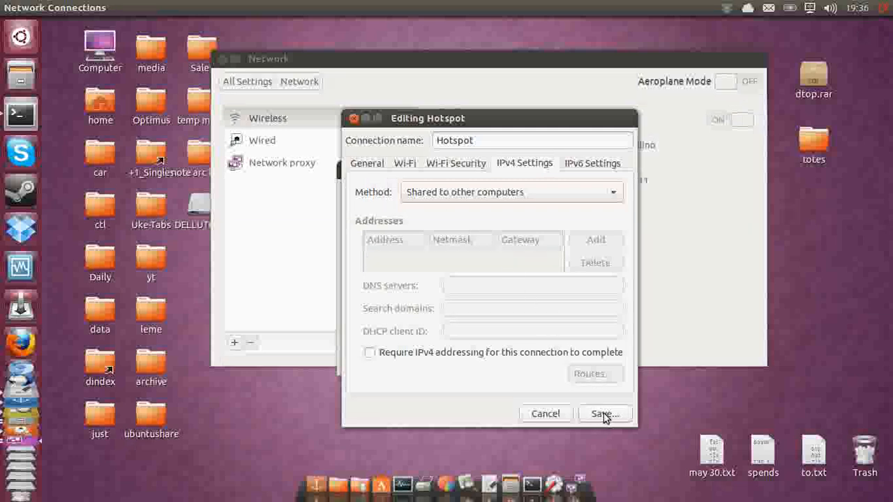
Save the Hotspot connection and close Network Connections, leaving the hotspot on
{"action": "left_click", "coordinate": [603, 413]}
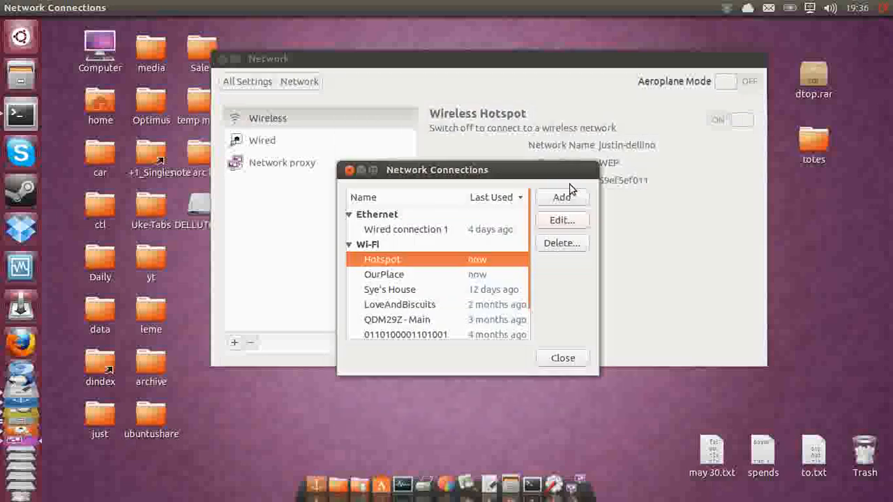
{"action": "mouse_move", "coordinate": [349, 180]}
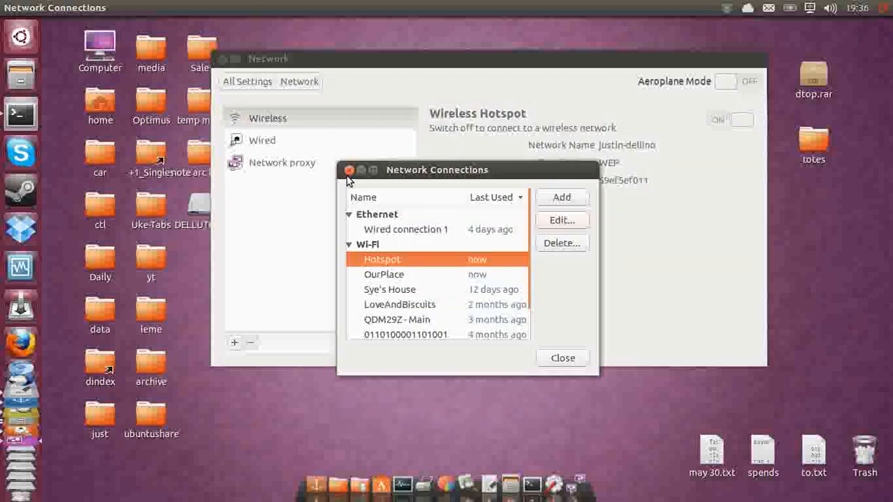
{"action": "left_click", "coordinate": [560, 357]}
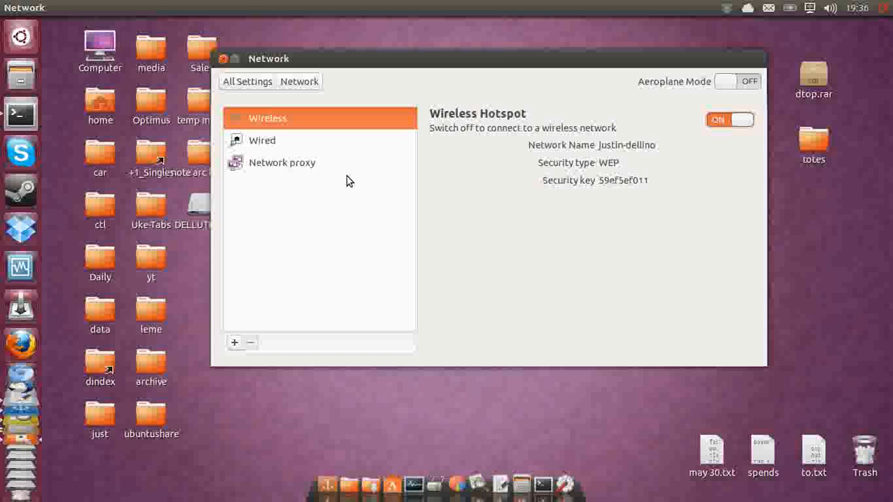